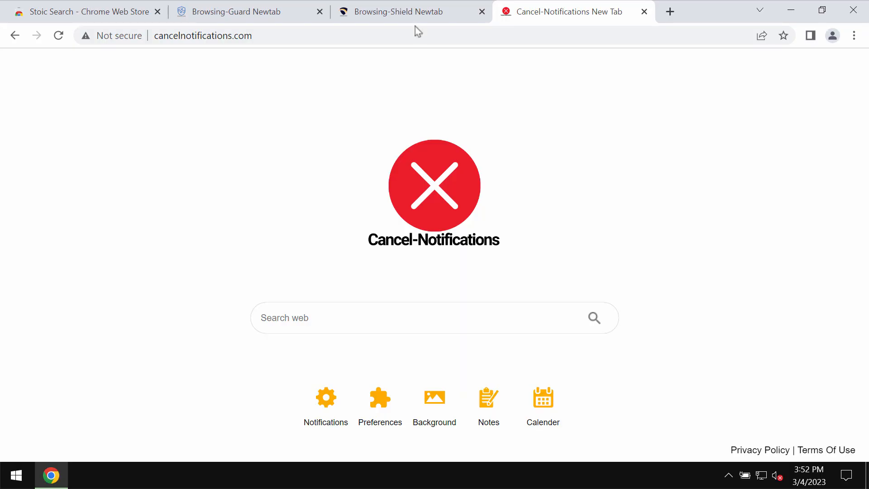
Step: Search from the Cancel-Notifications search box, then close the Bing results tab
left_click(203, 35)
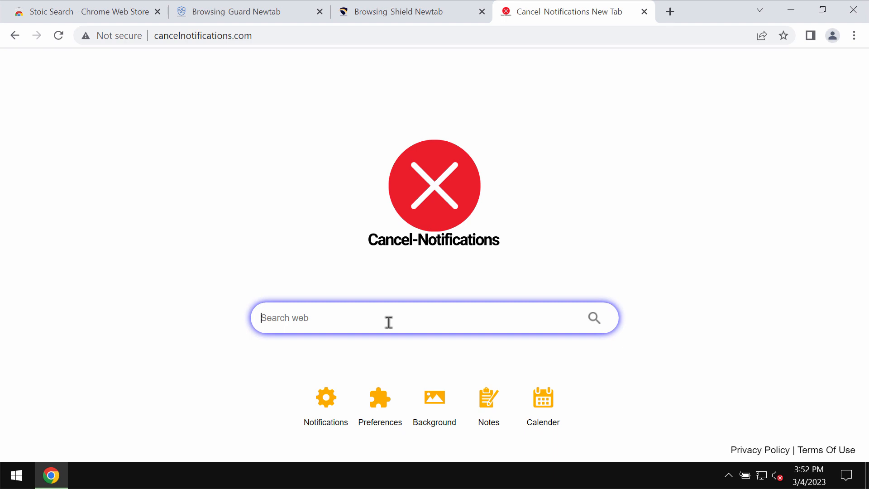
type("d")
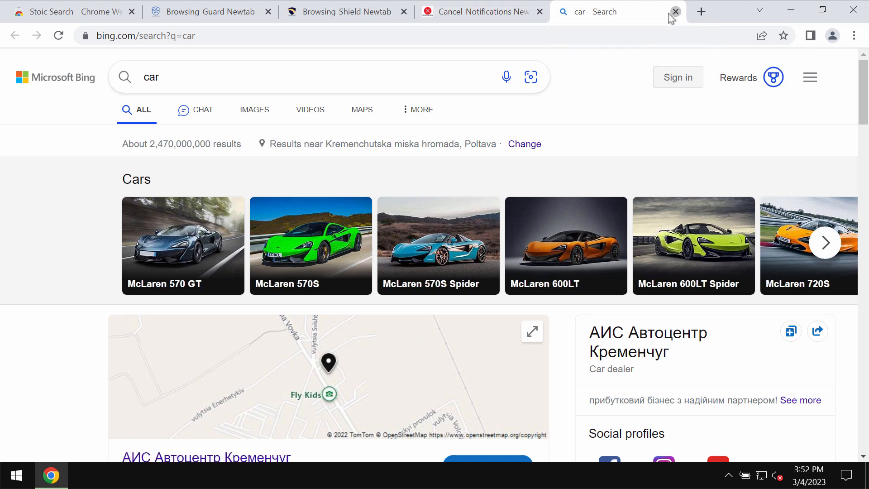
left_click(674, 11)
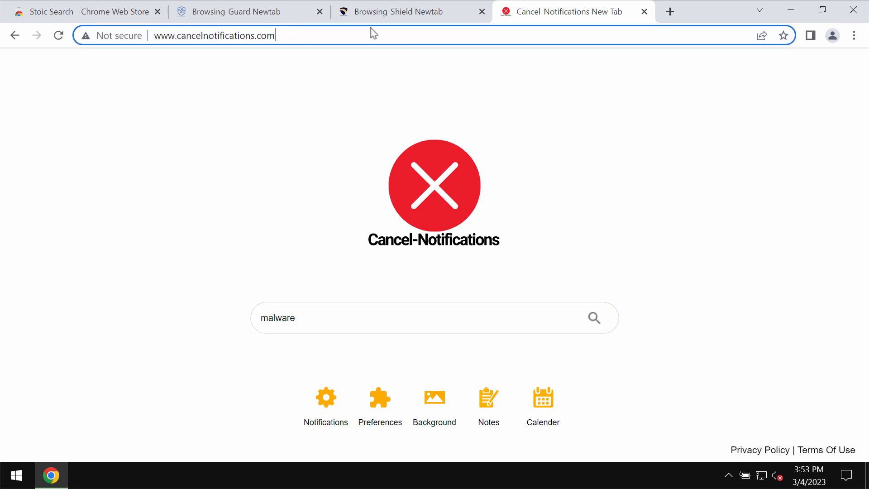
Step: Open a new tab, close Cancel-Notifications, and exit Chrome from its menu
left_click(669, 11)
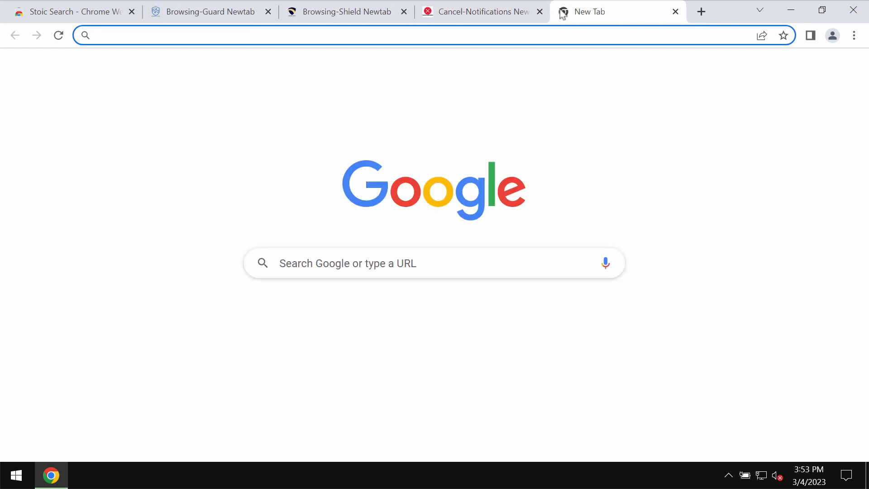
left_click(538, 11)
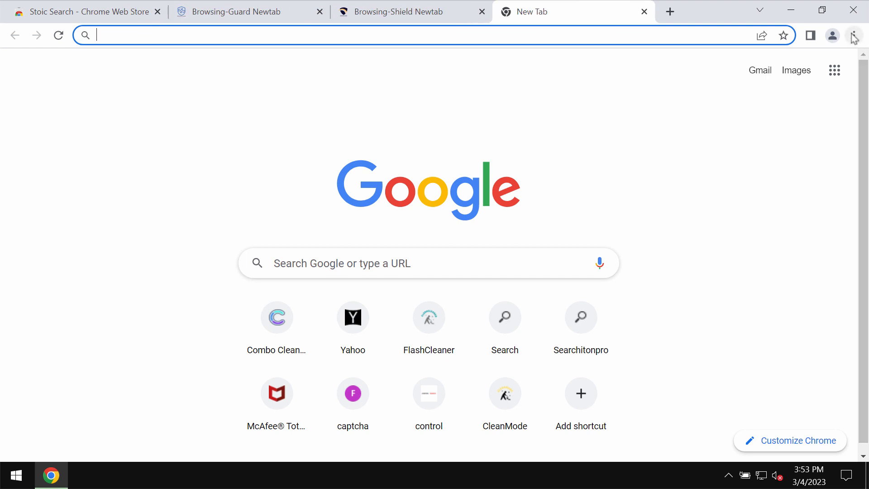
left_click(853, 35)
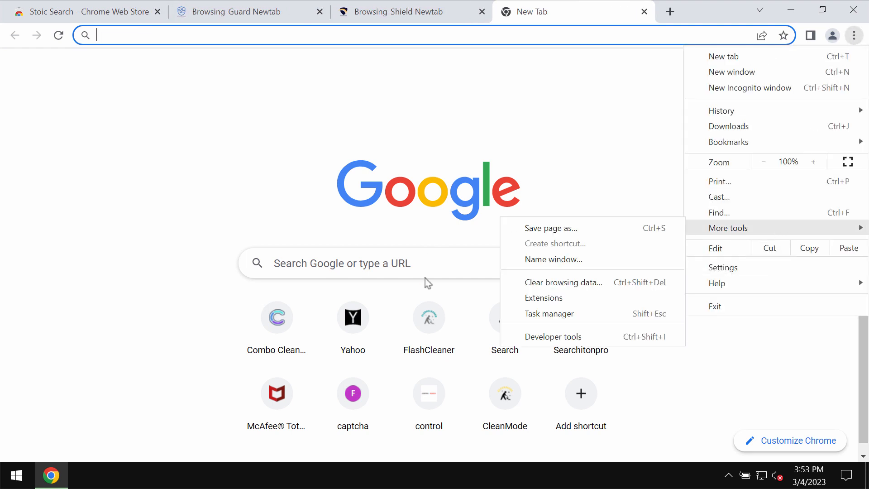
left_click(543, 298)
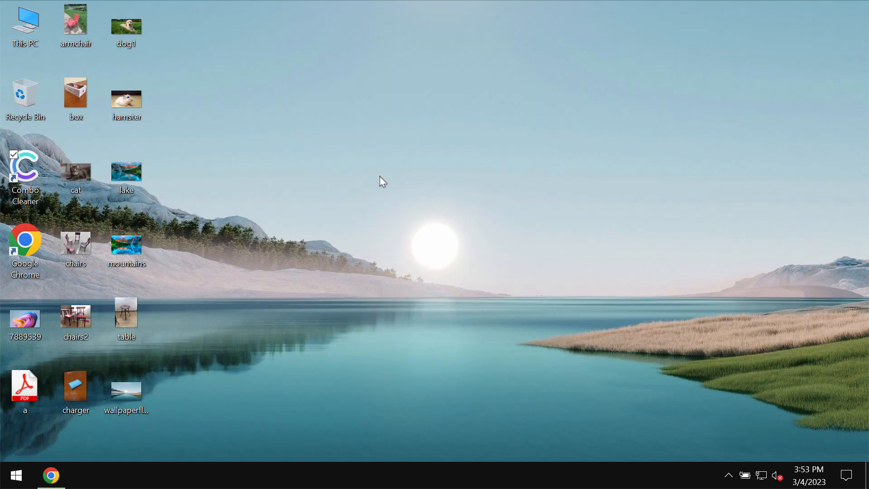
Step: Launch Combo Cleaner from its desktop shortcut onto the Quick Scan dashboard
double_click(25, 167)
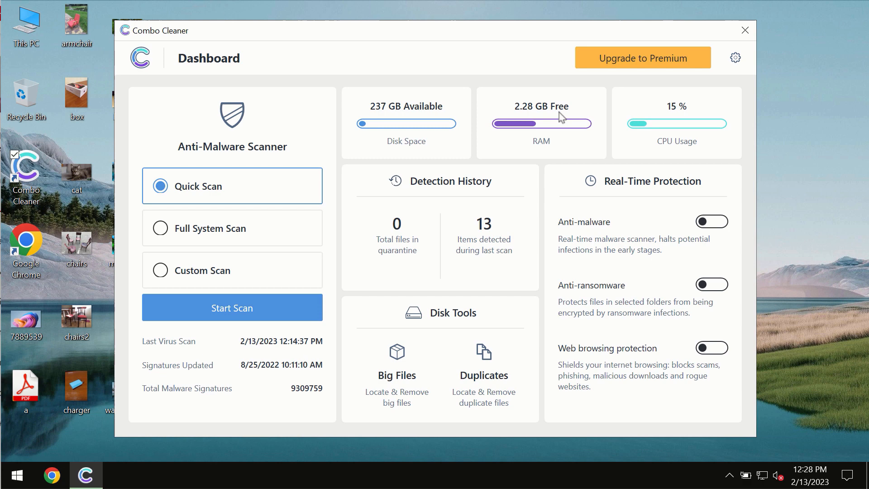
mouse_move(526, 42)
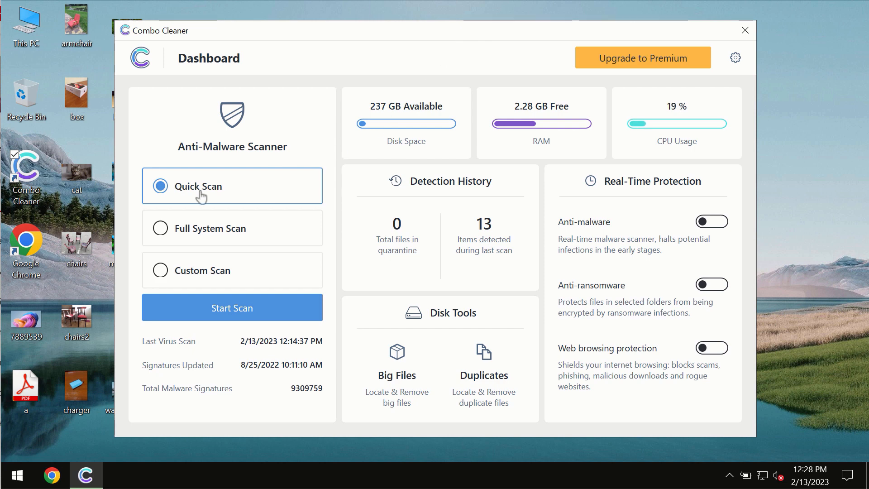
mouse_move(210, 201)
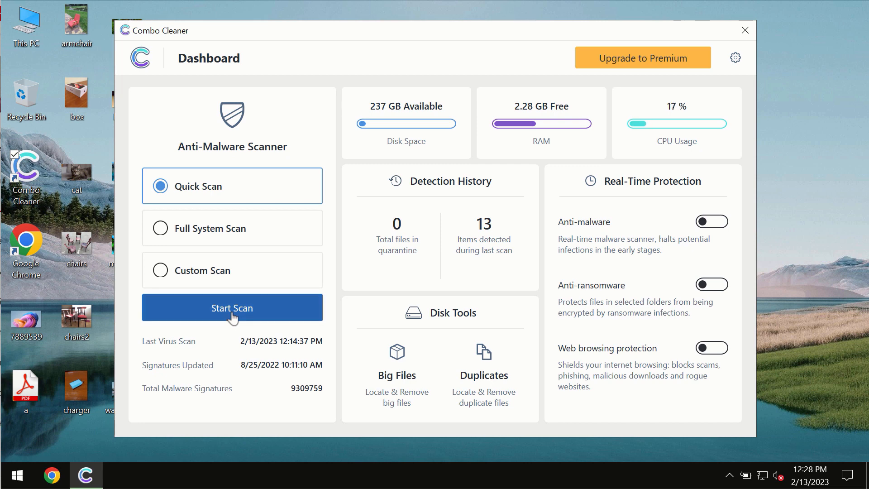
Step: Start the Quick Scan from the Combo Cleaner dashboard
left_click(232, 308)
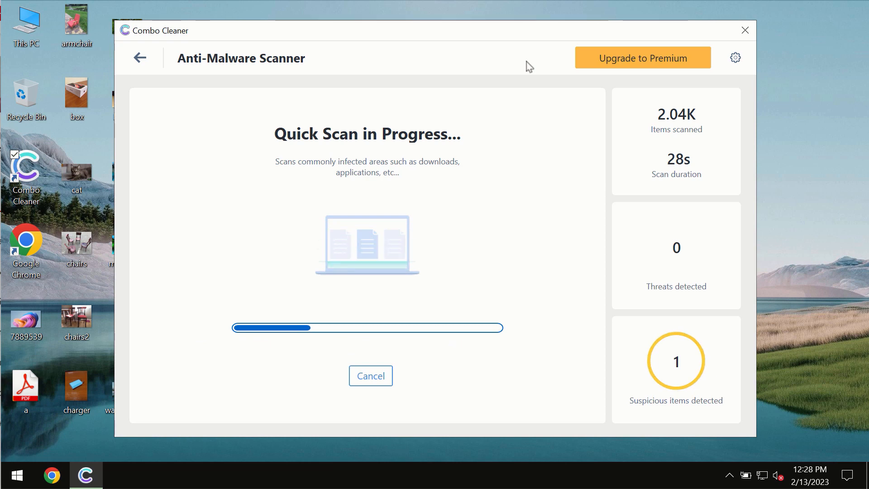
mouse_move(548, 68)
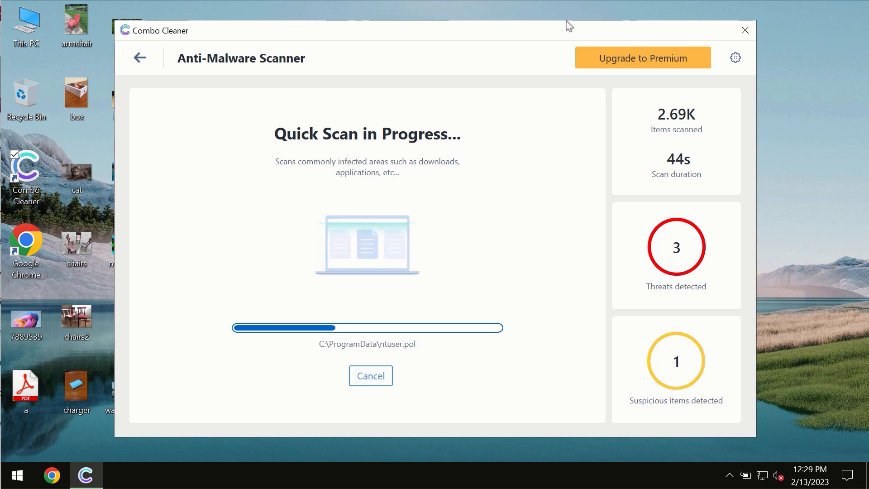
mouse_move(583, 23)
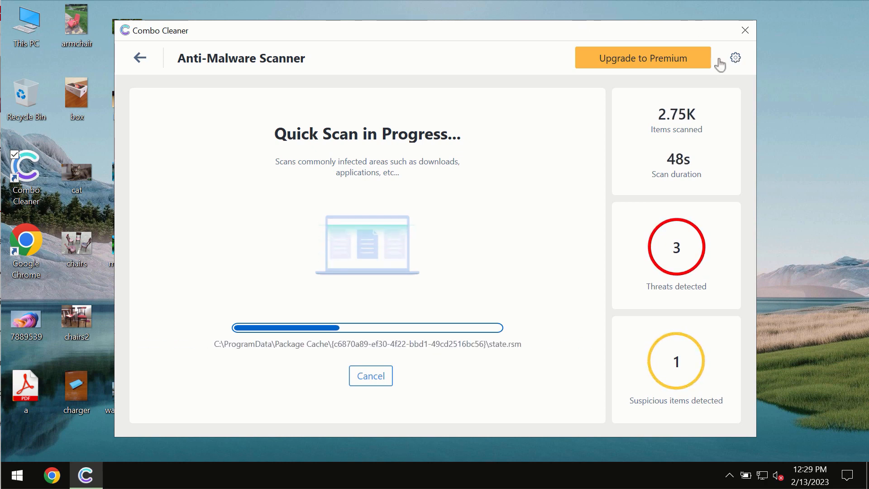
Step: Visit Settings, go back, and return to the scan showing 5 detected threats
left_click(735, 57)
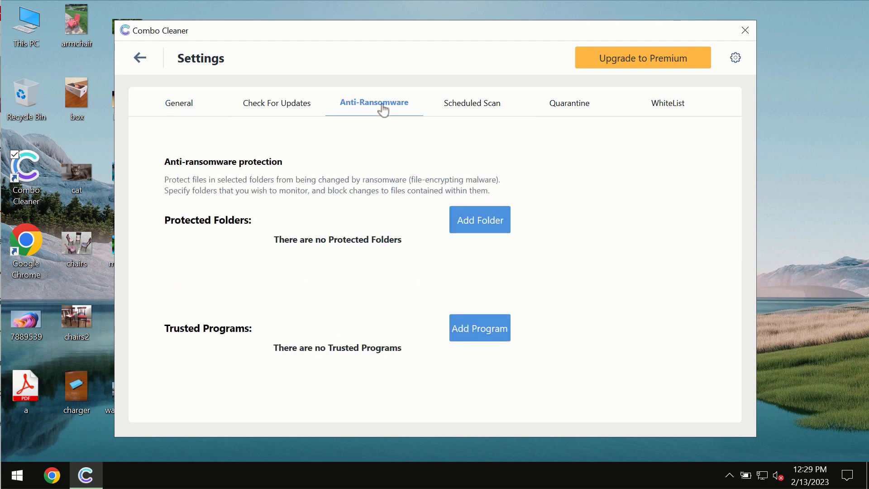
mouse_move(283, 80)
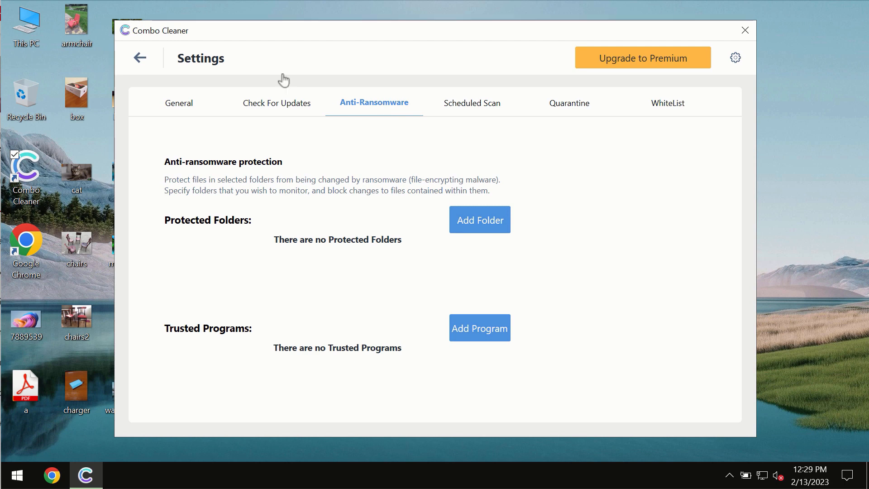
mouse_move(143, 66)
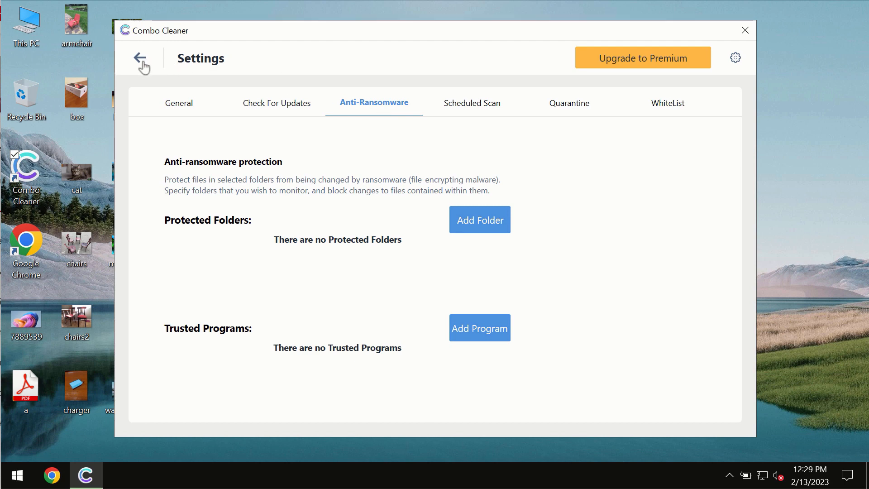
left_click(141, 57)
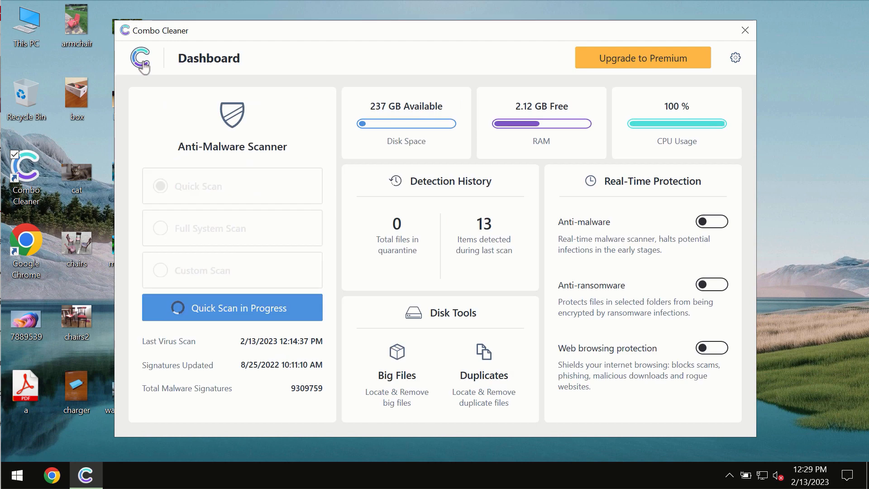
left_click(232, 308)
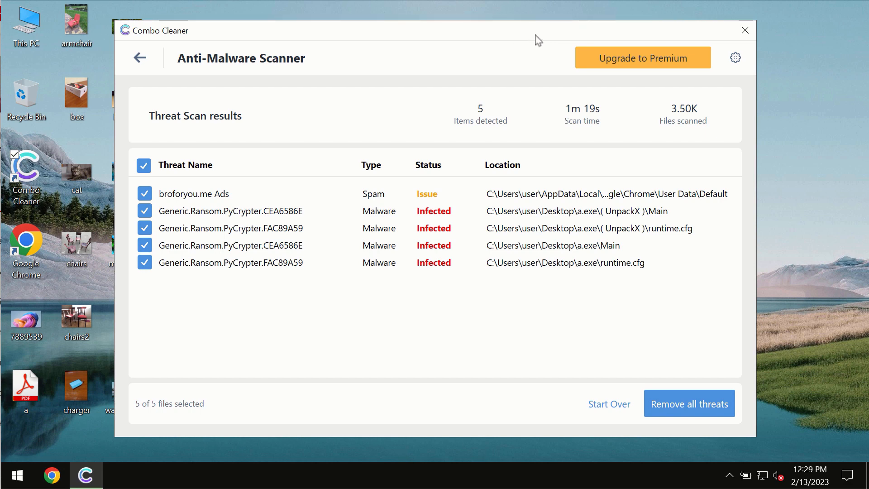
mouse_move(553, 33)
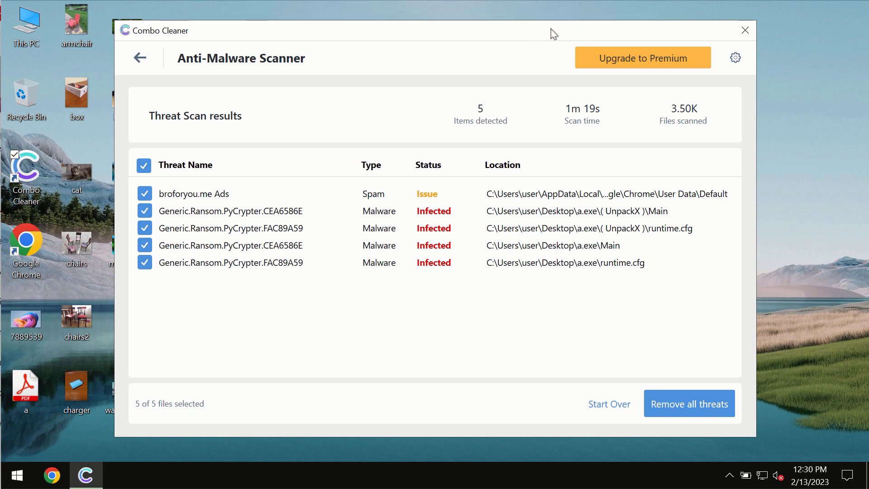